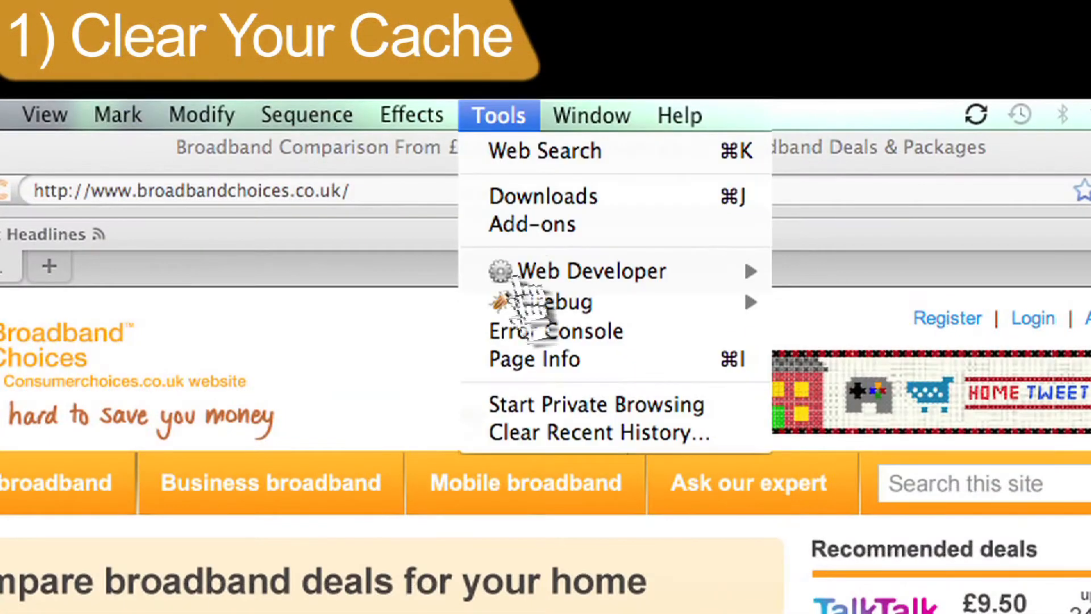
# - Clear Firefox's recent browsing history for the Last Hour time range
pyautogui.click(599, 432)
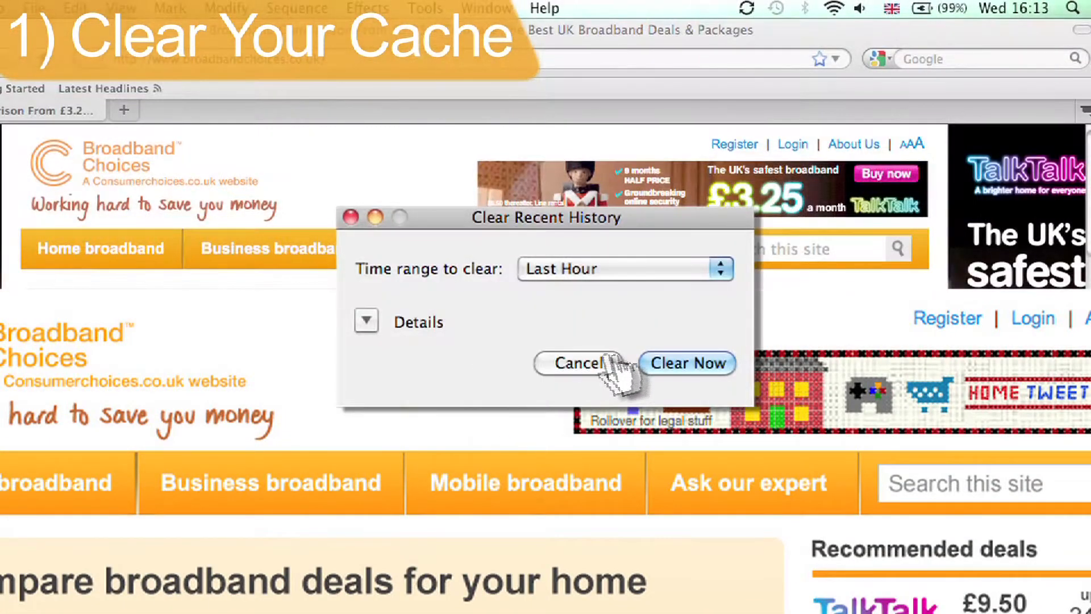
pyautogui.click(686, 363)
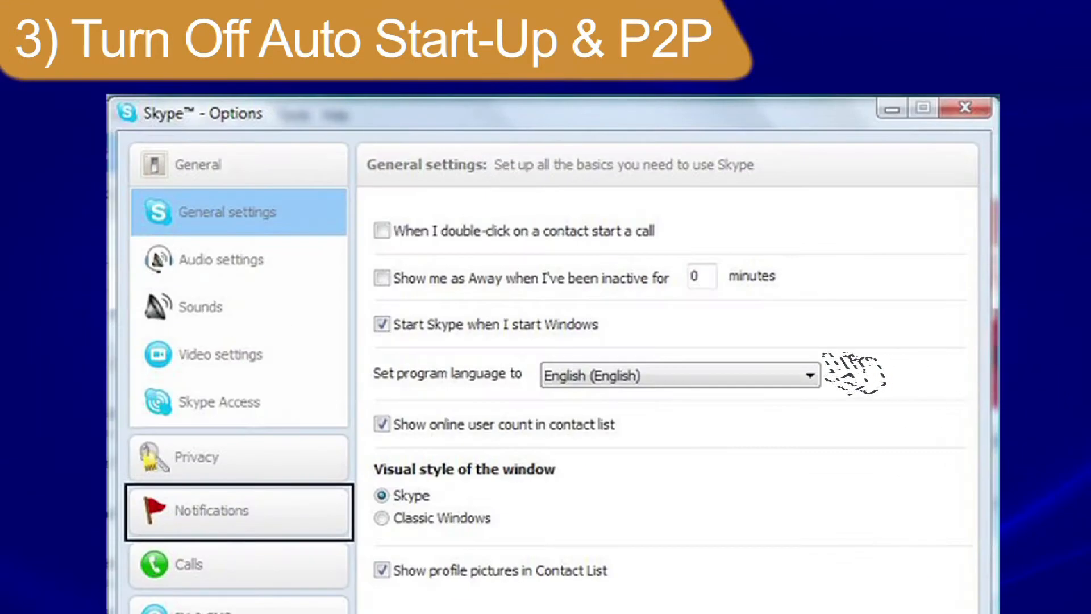
# - Untick 'Start Skype when I start Windows' in Skype's General settings
pyautogui.click(381, 324)
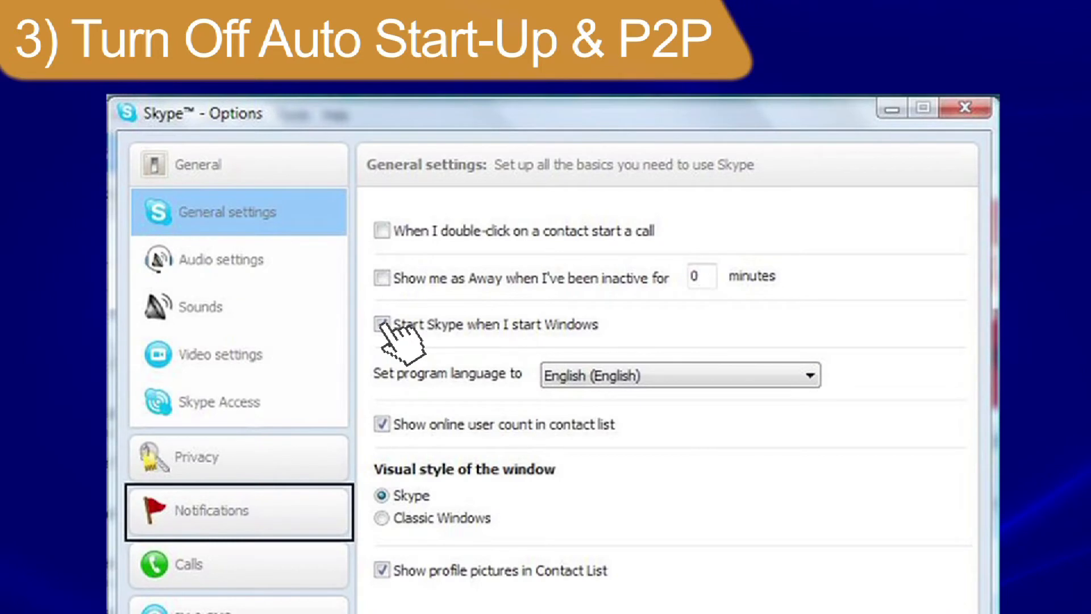
pyautogui.click(966, 108)
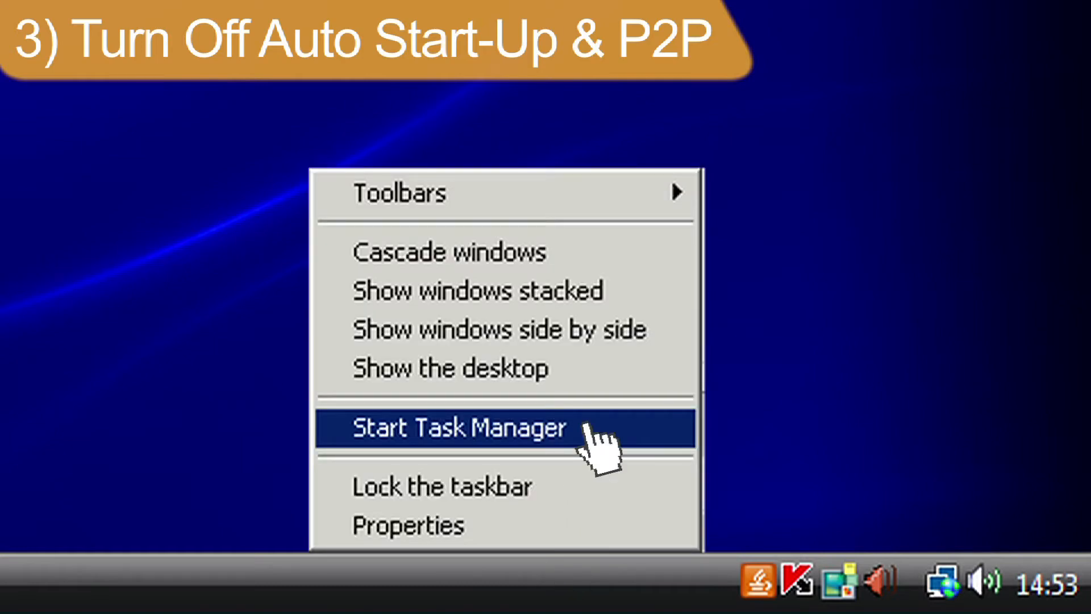
# - Launch Task Manager from the taskbar to list running applications
pyautogui.click(457, 426)
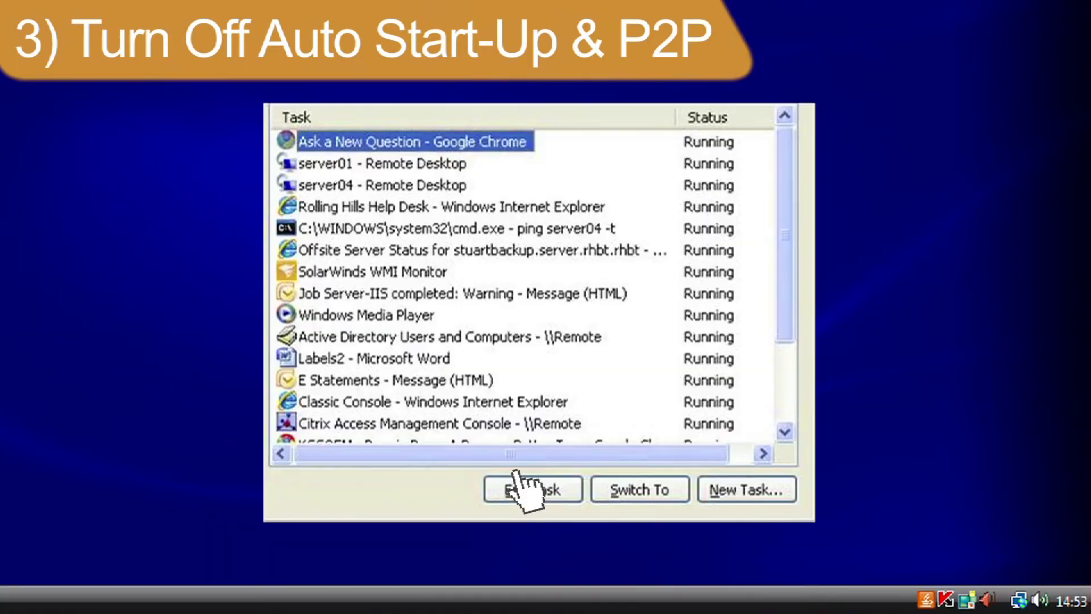
pyautogui.moveTo(587, 288)
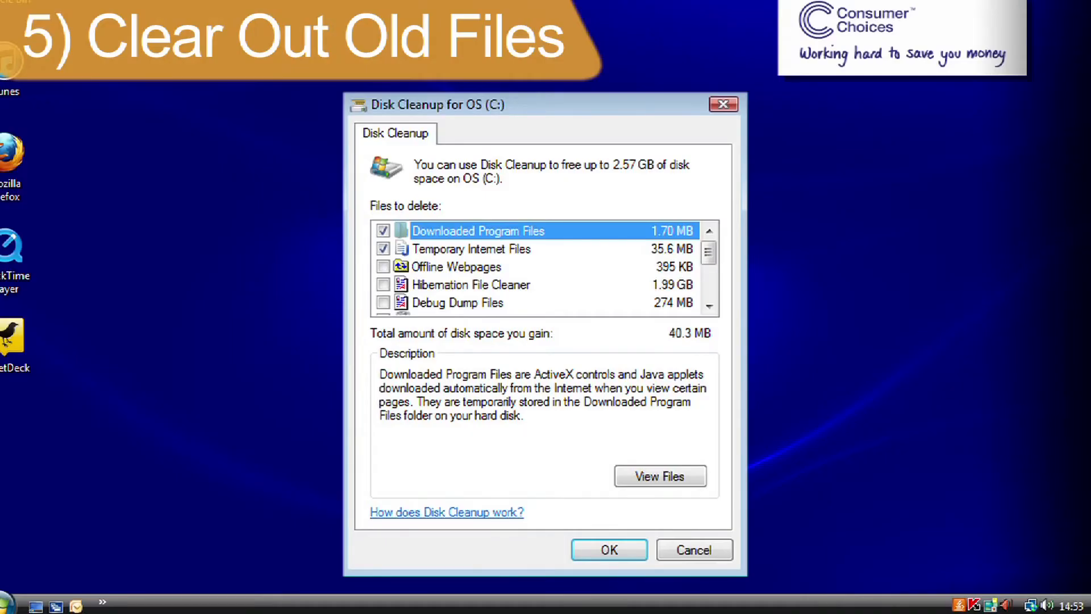
# - Confirm Disk Cleanup for OS (C:) so it calculates the space that can be freed
pyautogui.click(607, 549)
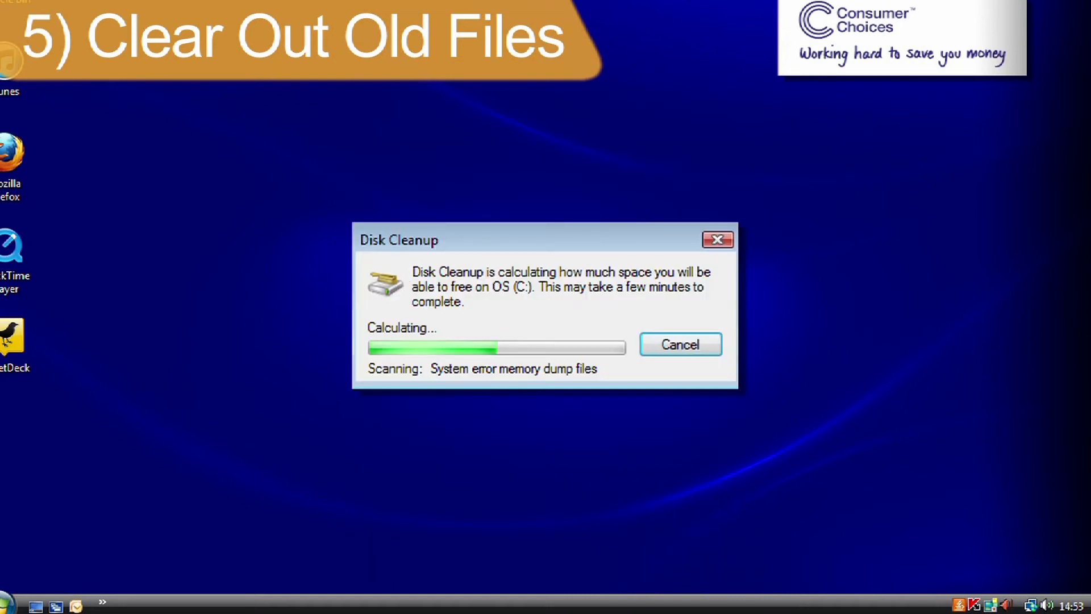